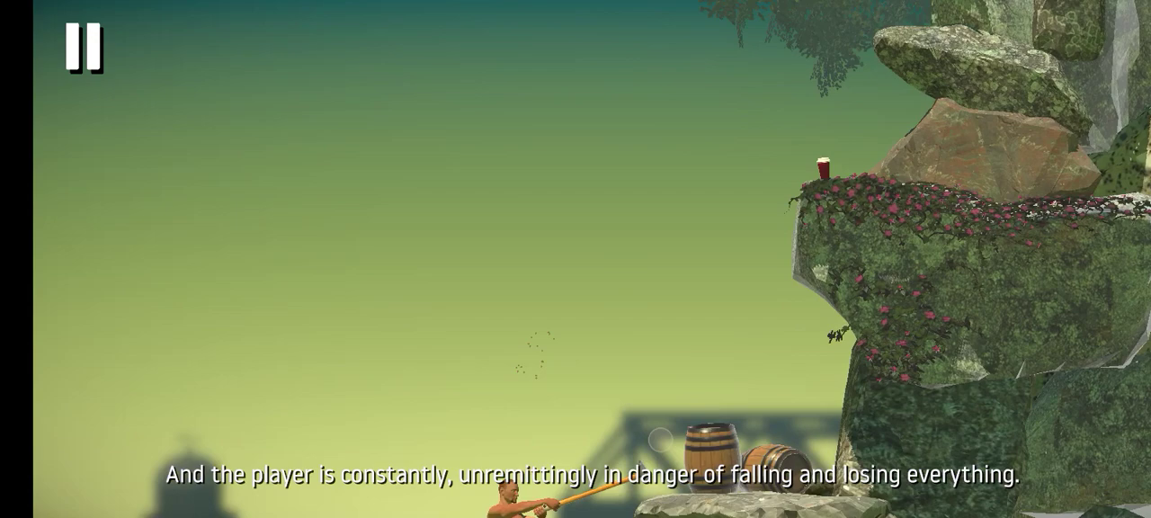
pyautogui.click(82, 49)
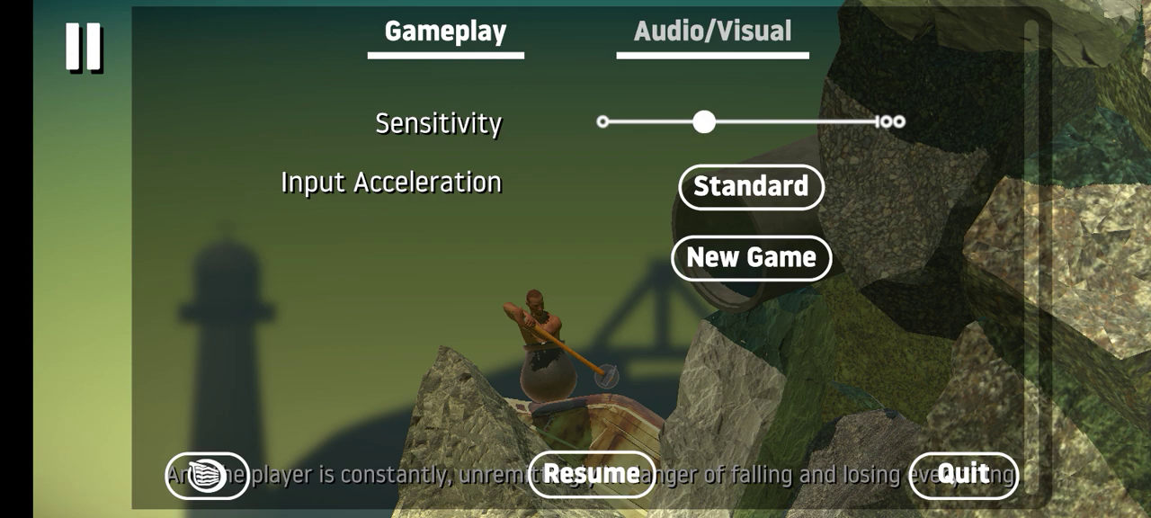
pyautogui.click(594, 474)
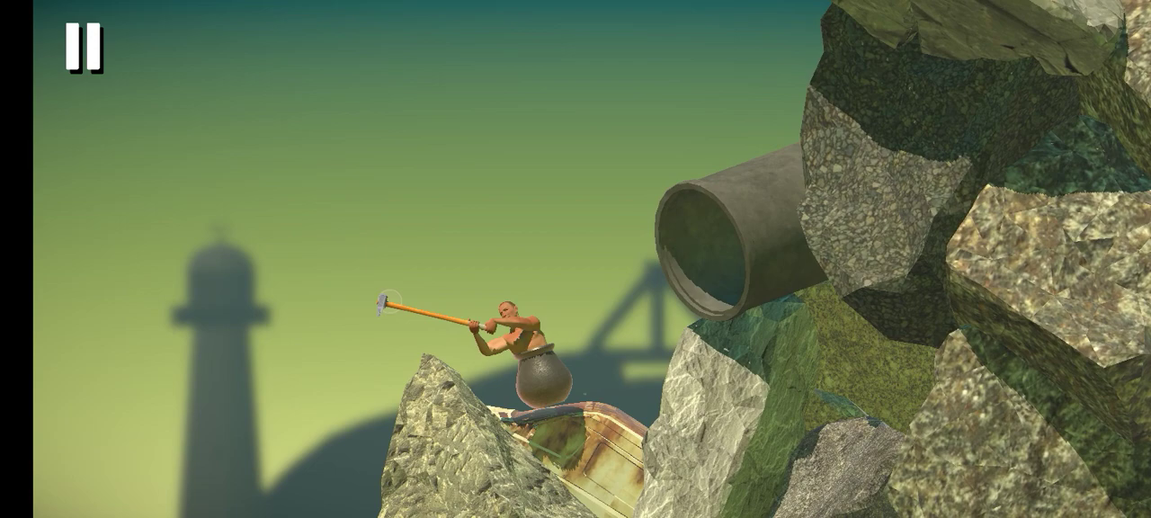